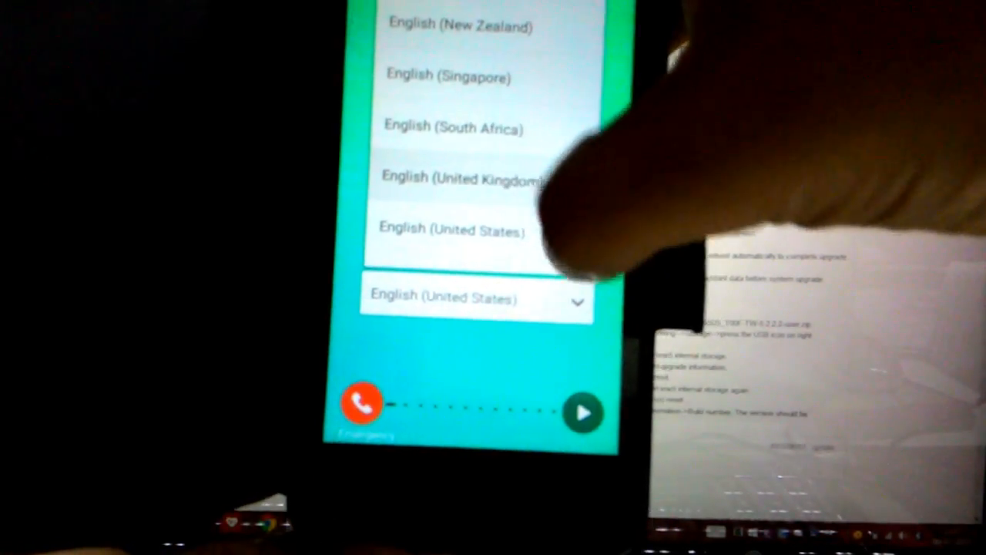
Step: Pick an English language option from the phone's welcome-screen language dropdown
{"action": "left_click", "coordinate": [462, 177]}
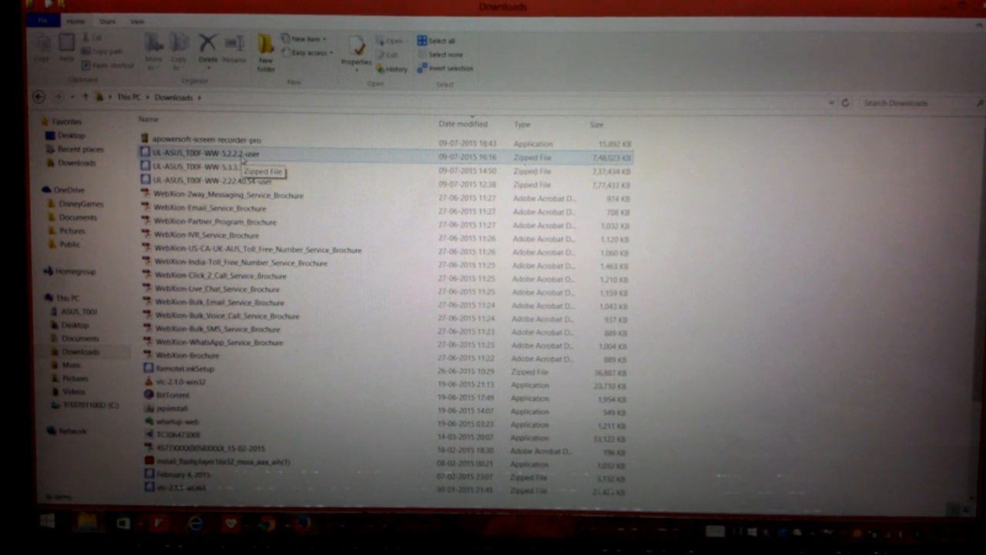
Step: Copy UL-ASUS_T00F-WW-5.2.2.2-user zip from Downloads and paste it into the ASUS phone's internal storage
{"action": "right_click", "coordinate": [204, 153]}
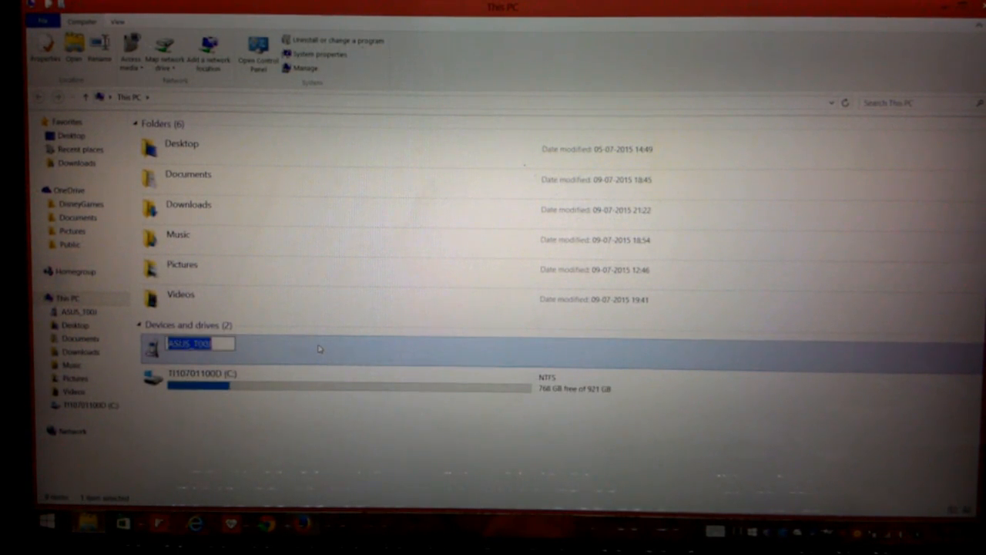
{"action": "double_click", "coordinate": [196, 344]}
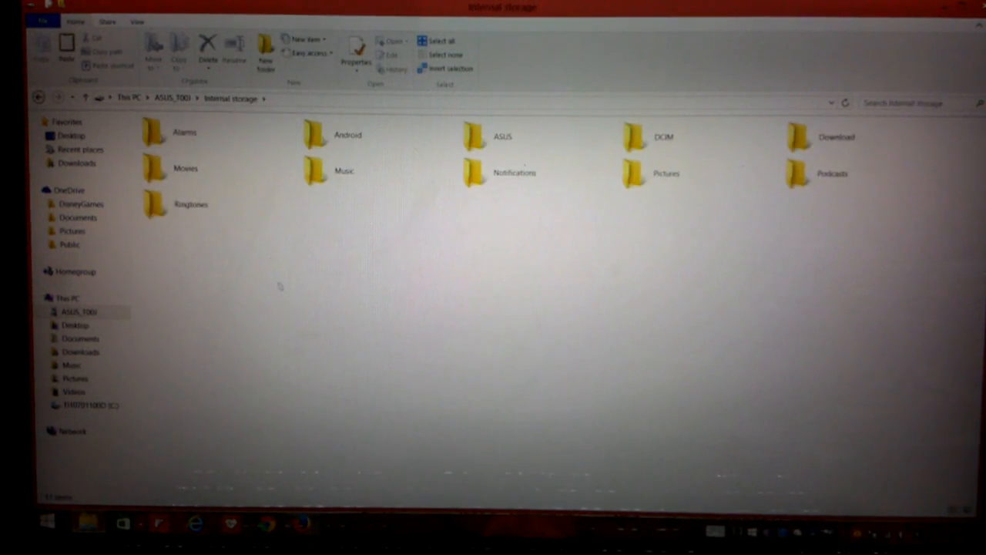
{"action": "right_click", "coordinate": [279, 286]}
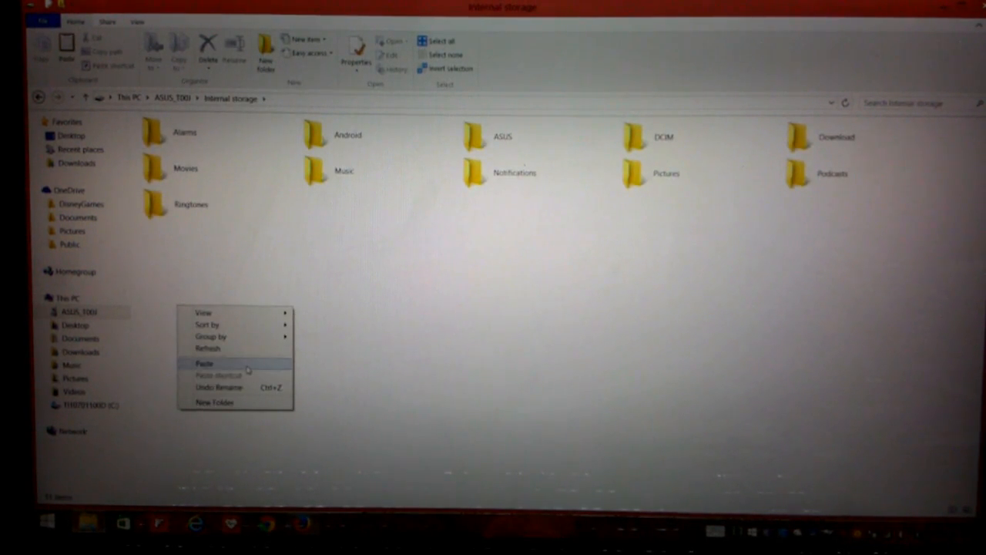
{"action": "left_click", "coordinate": [204, 363]}
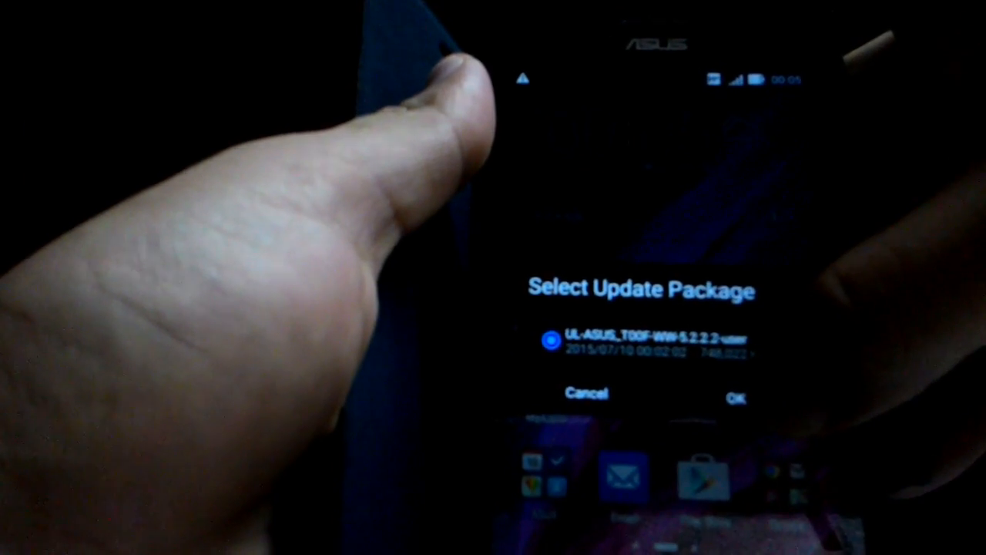
Step: Confirm the 5.2.2.2 package with OK in the Select Update Package dialog
{"action": "left_click", "coordinate": [737, 394]}
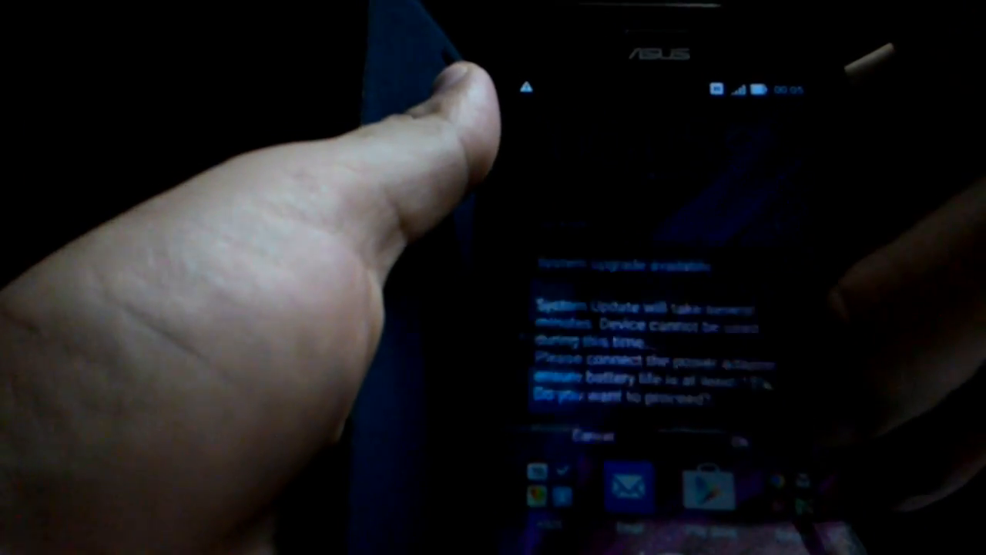